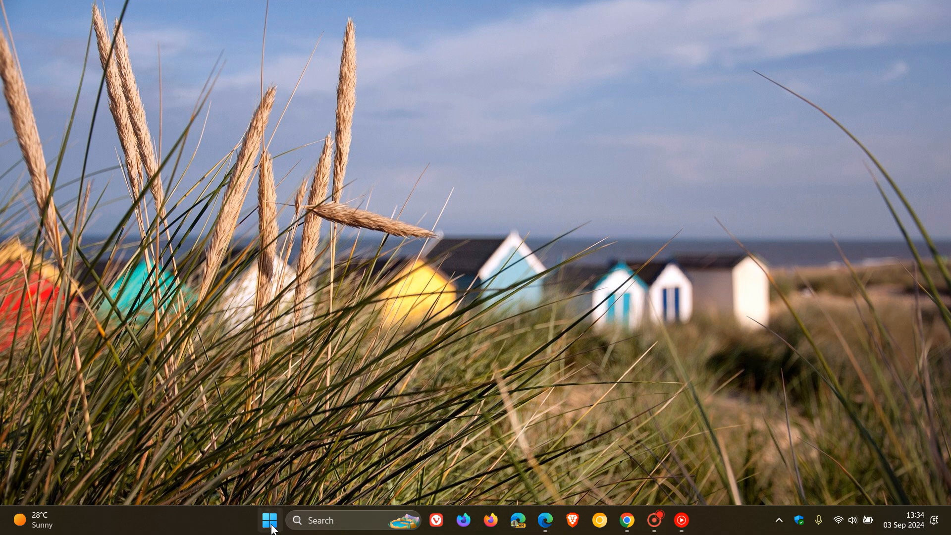
# Step: Launch Copilot from the Start menu's All apps list
pyautogui.click(268, 521)
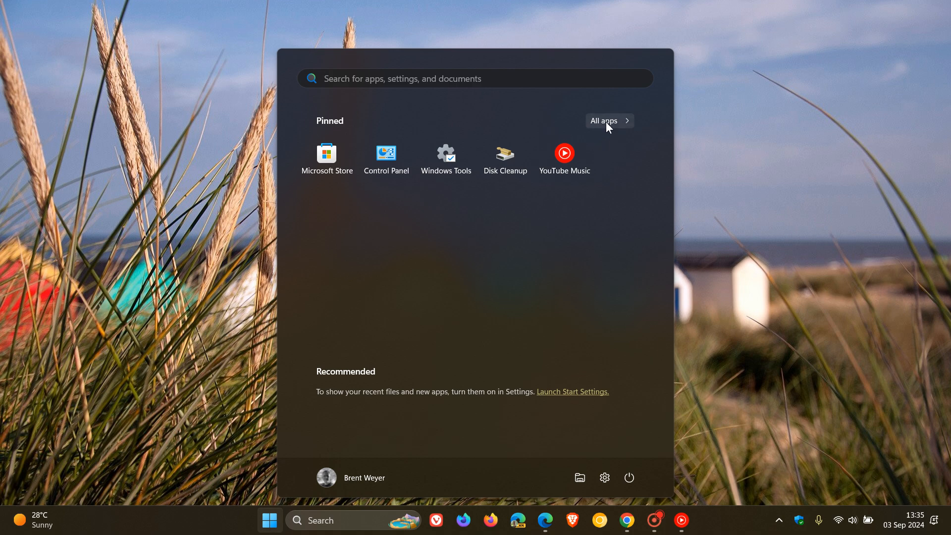
pyautogui.click(609, 120)
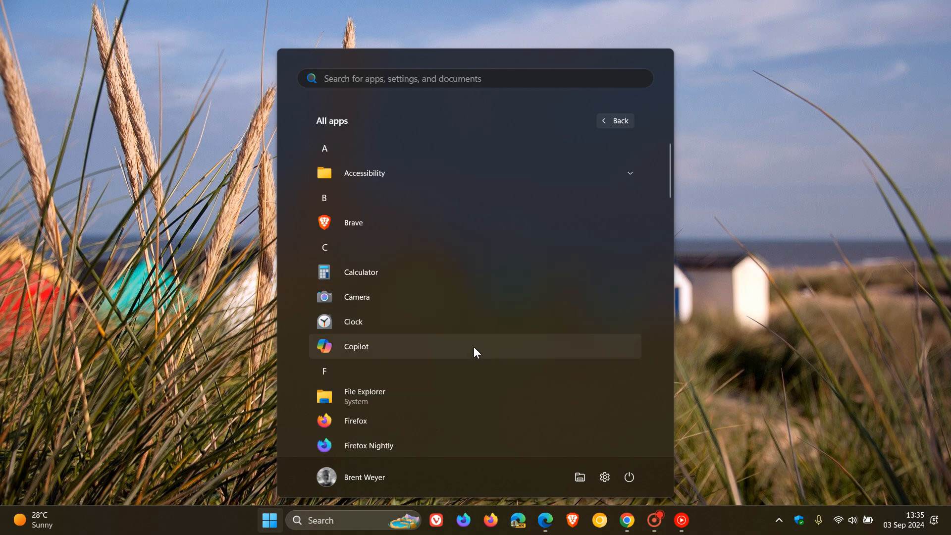
pyautogui.click(356, 347)
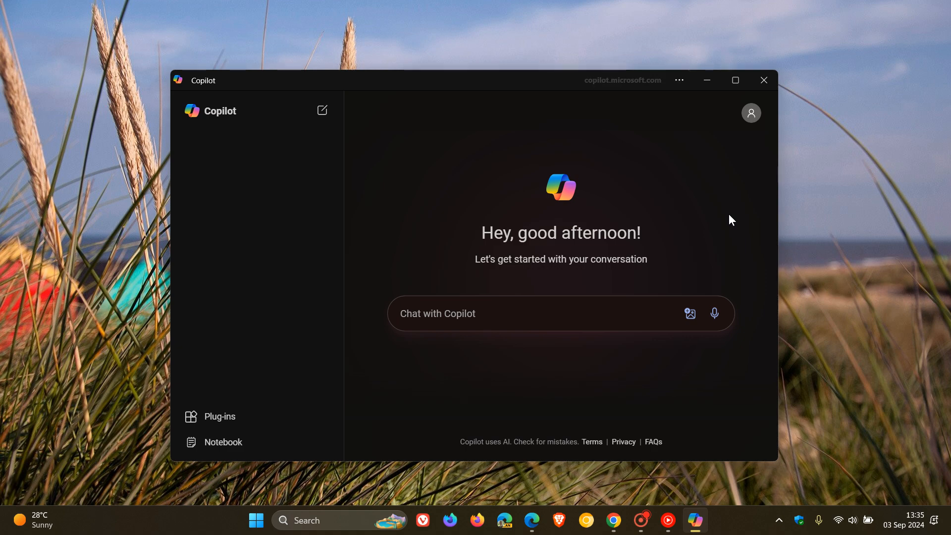
pyautogui.click(735, 79)
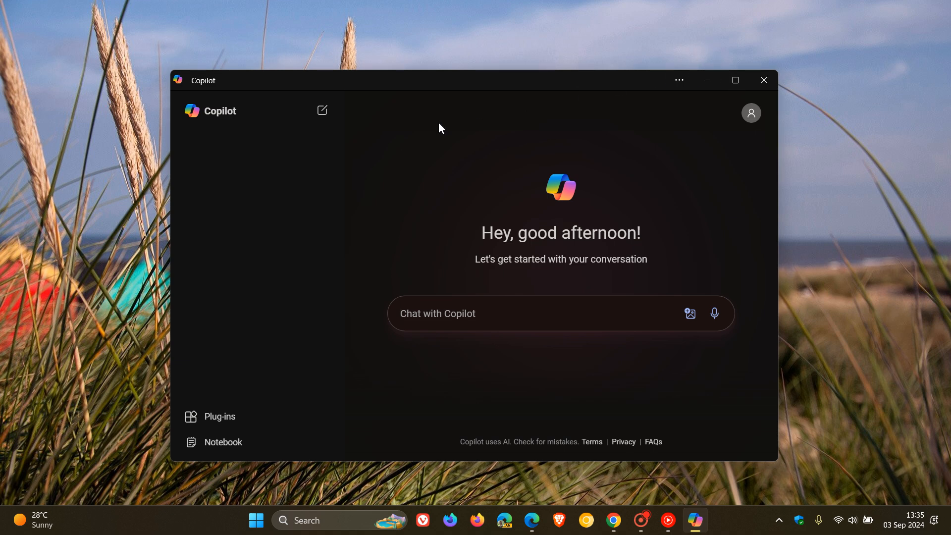
pyautogui.moveTo(667, 184)
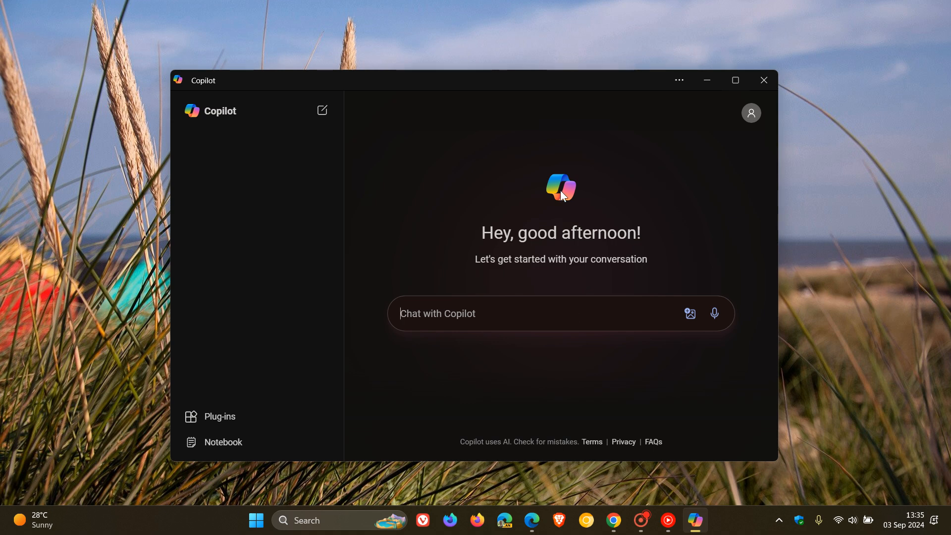
pyautogui.moveTo(692, 192)
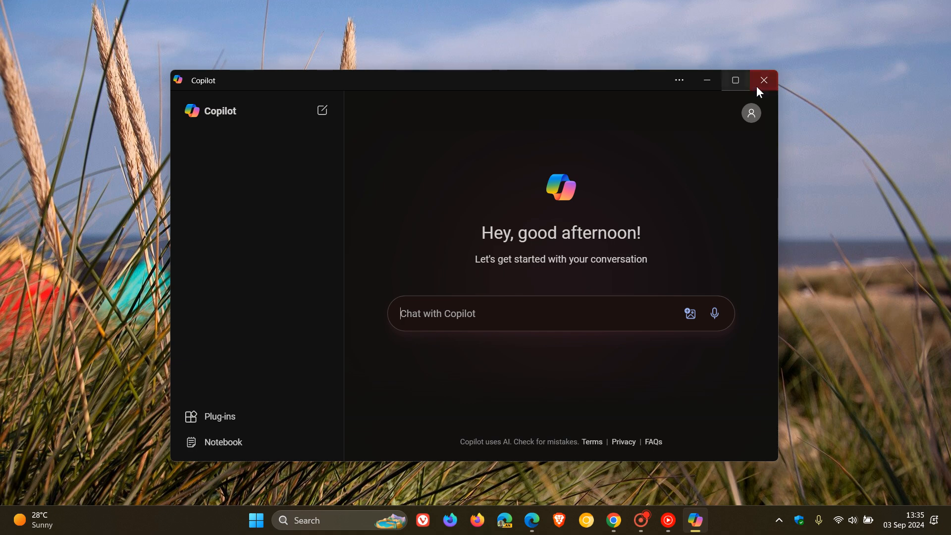
# Step: Close the Copilot window
pyautogui.click(763, 79)
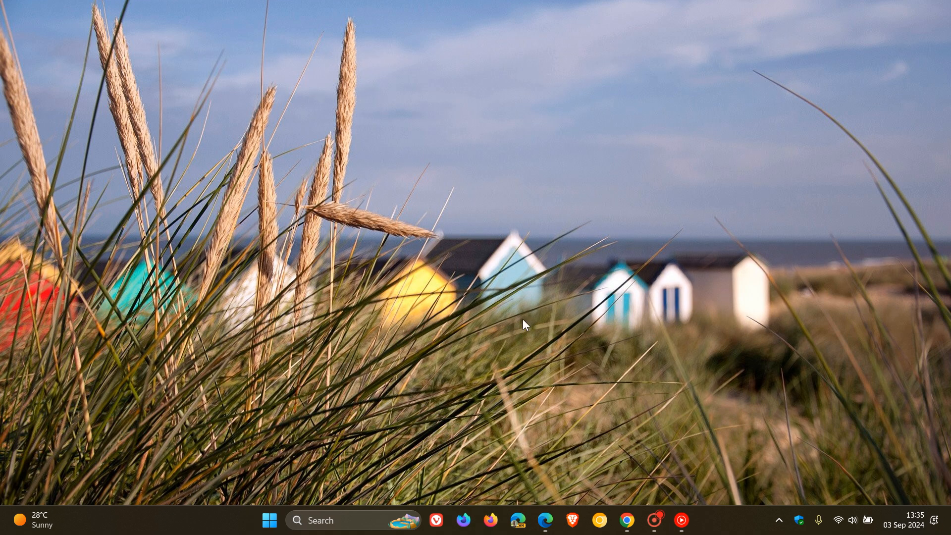
pyautogui.moveTo(589, 224)
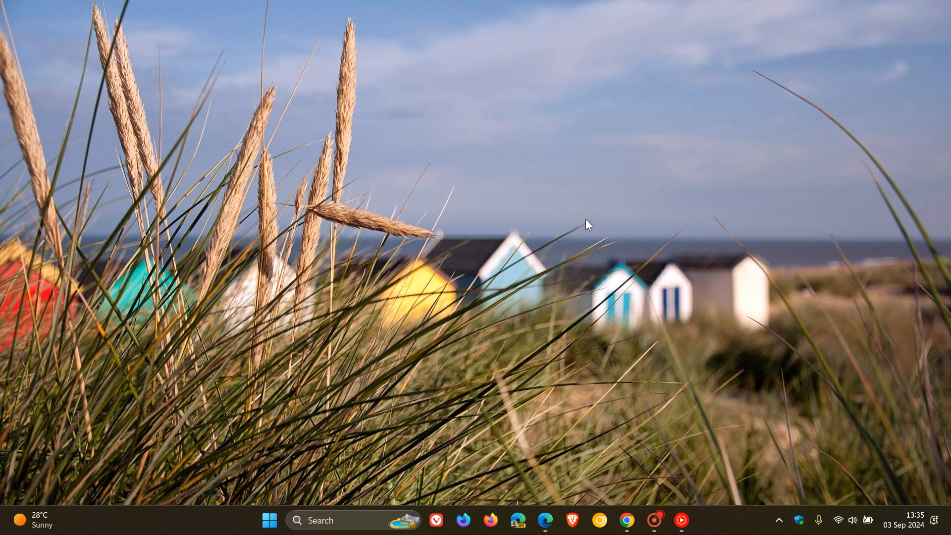
pyautogui.moveTo(627, 521)
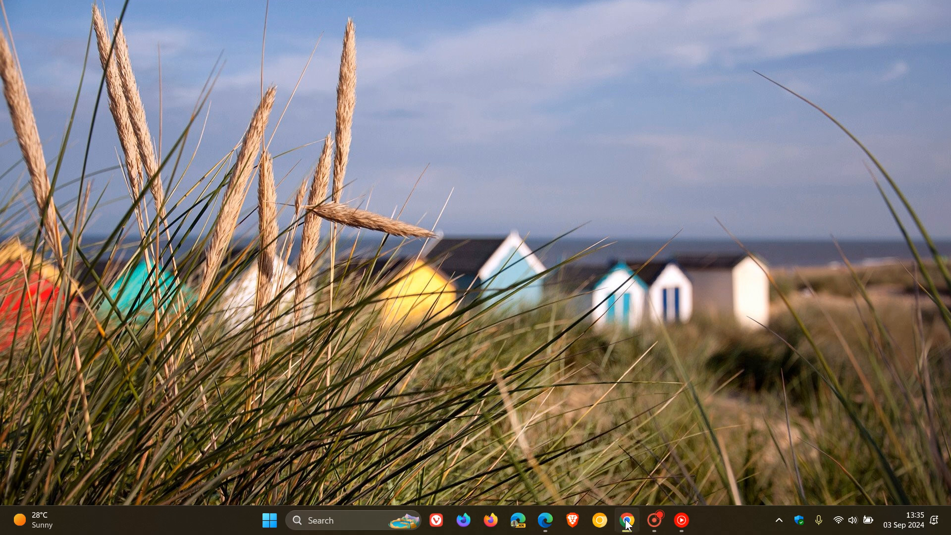
# Step: Open Chrome and load Gemini from the Google apps grid
pyautogui.click(626, 520)
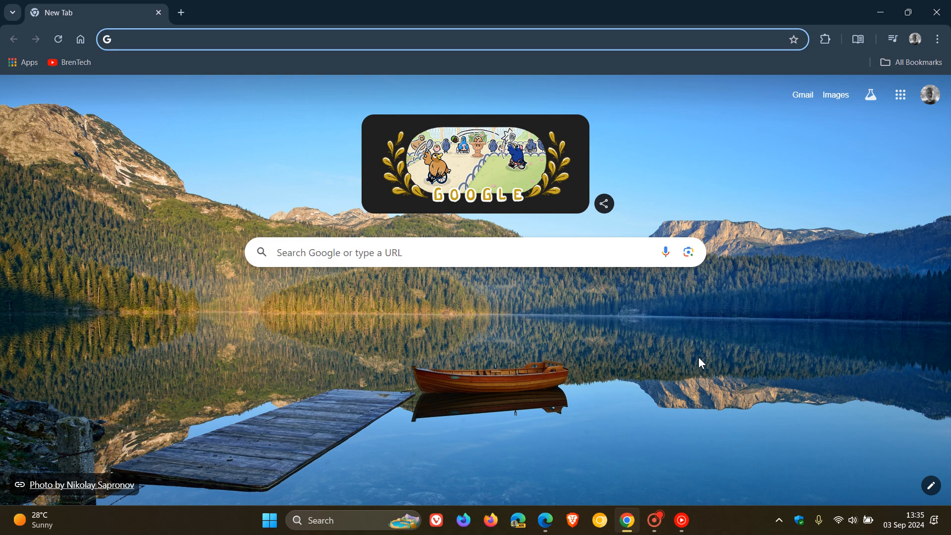
pyautogui.click(900, 94)
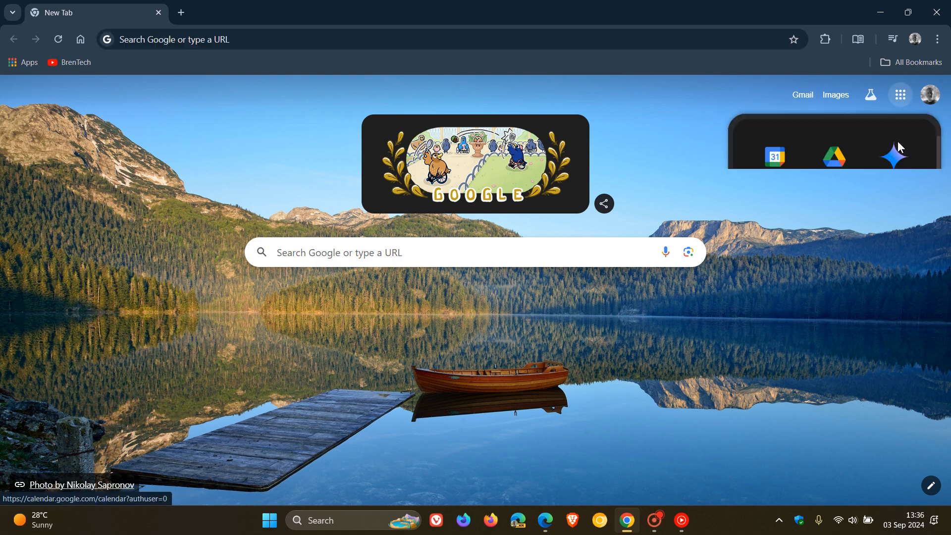
pyautogui.click(899, 94)
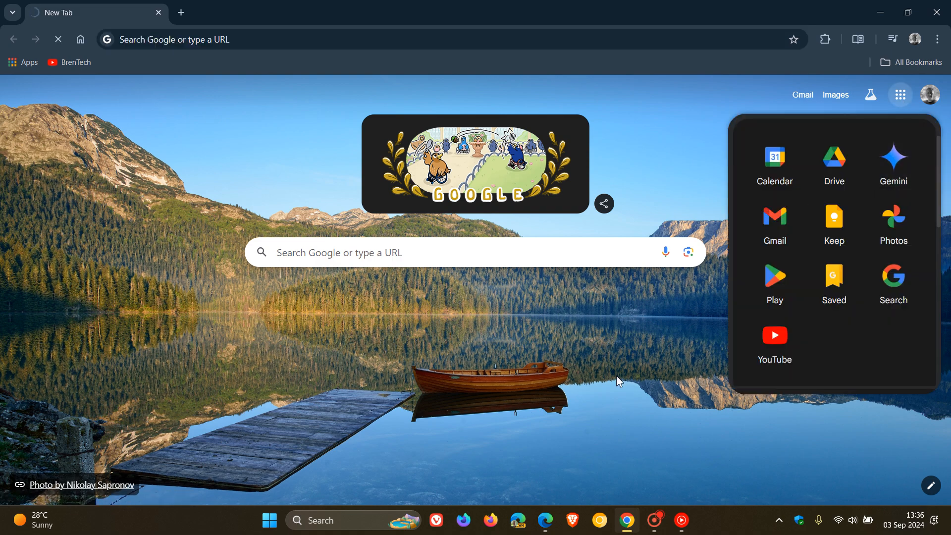
pyautogui.click(893, 162)
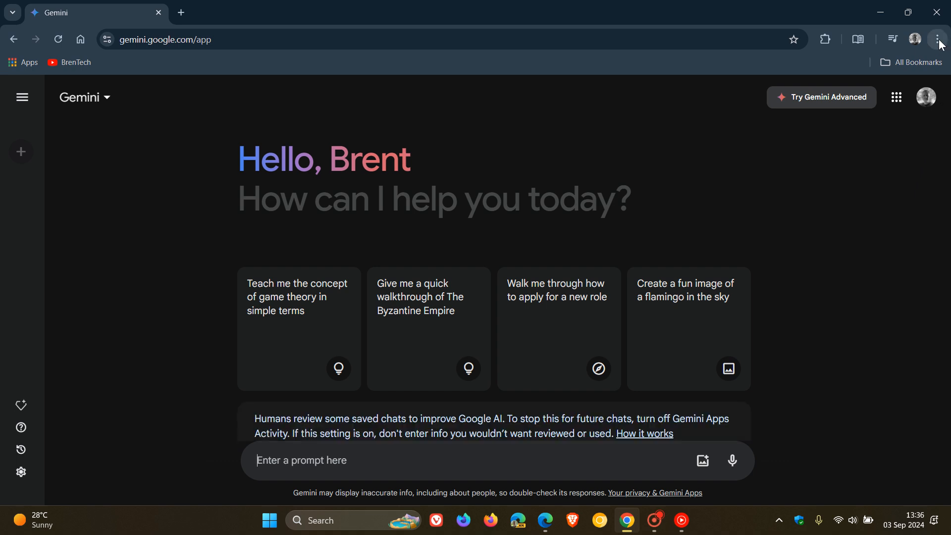
# Step: Install the Gemini page as an app via Chrome's 'Install page as app' option
pyautogui.click(939, 39)
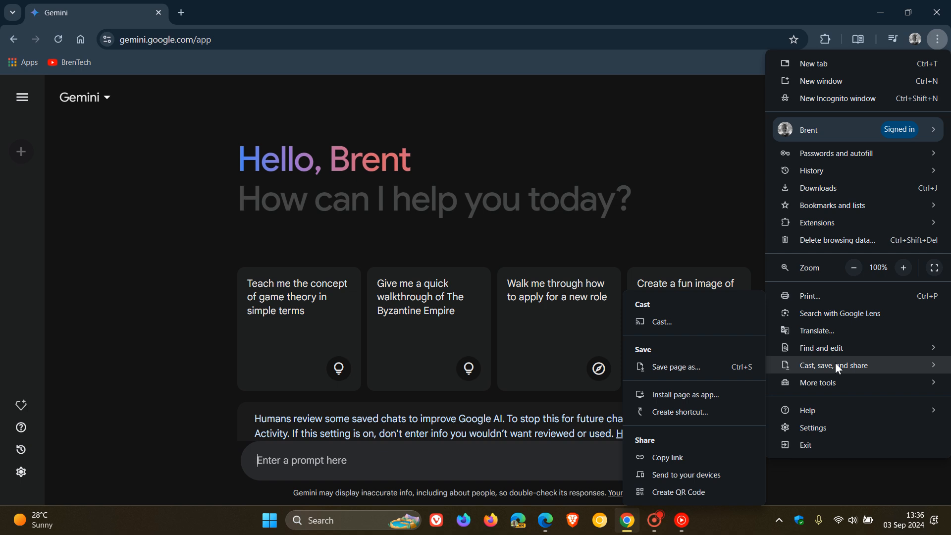
pyautogui.moveTo(696, 394)
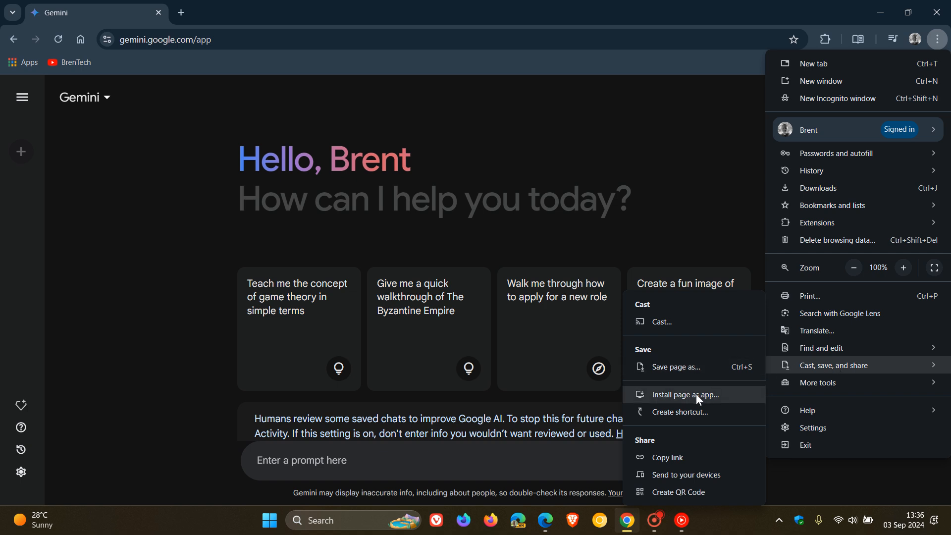
pyautogui.moveTo(734, 399)
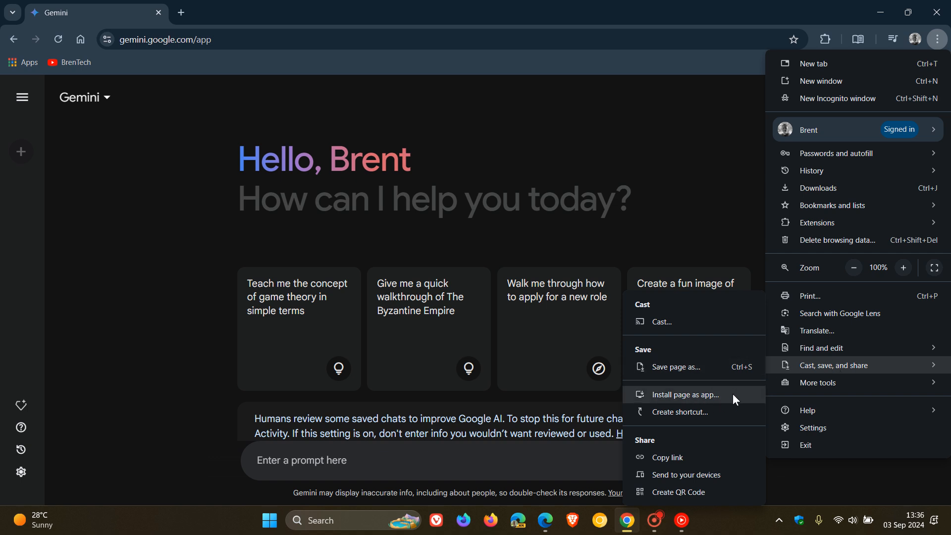
pyautogui.click(688, 394)
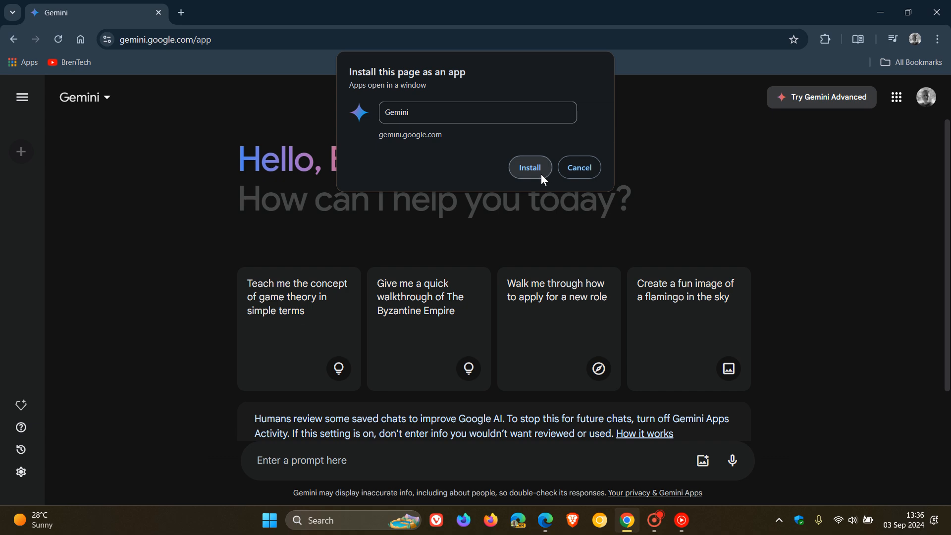
pyautogui.click(530, 167)
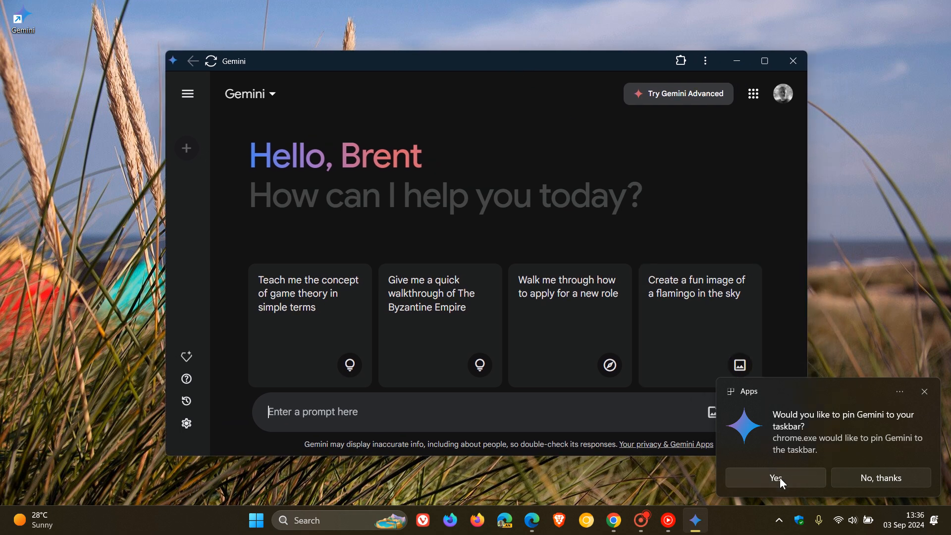
# Step: Accept the notification to pin Gemini to the taskbar
pyautogui.click(775, 478)
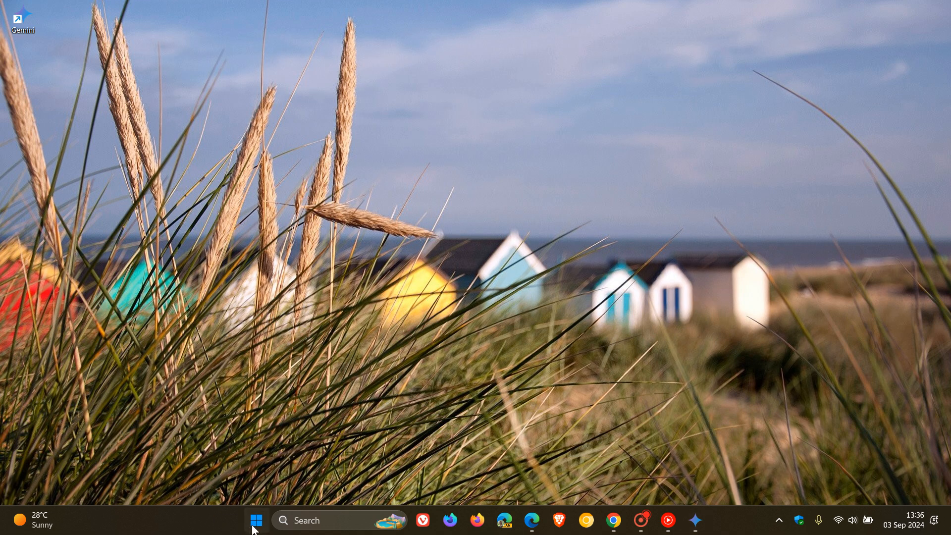
# Step: Pin Gemini to Start from the Chrome Apps folder in All apps
pyautogui.click(254, 521)
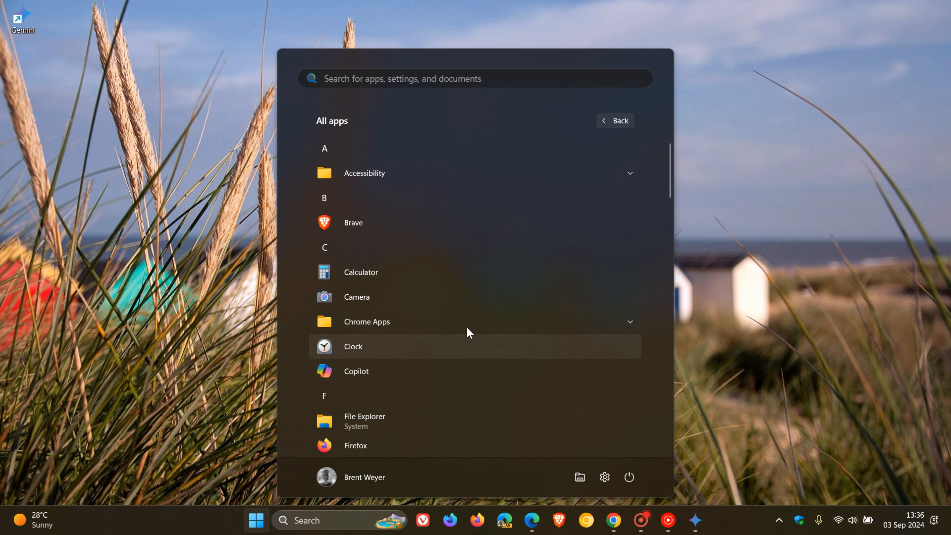
pyautogui.scroll(-3)
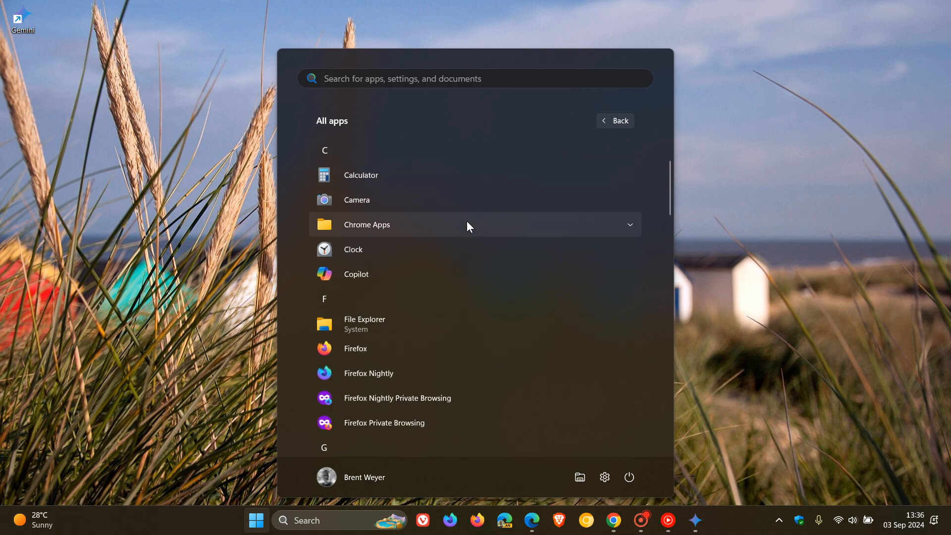
pyautogui.click(366, 224)
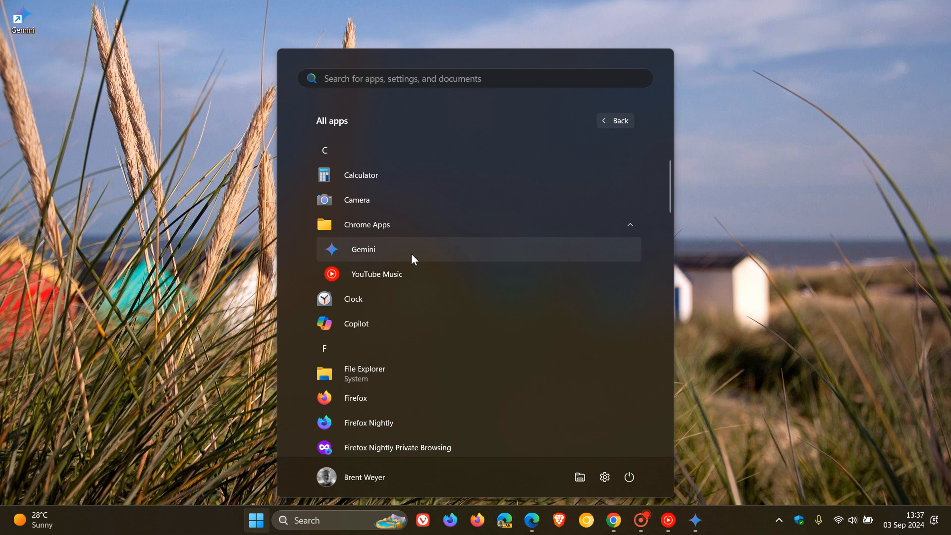
pyautogui.moveTo(452, 271)
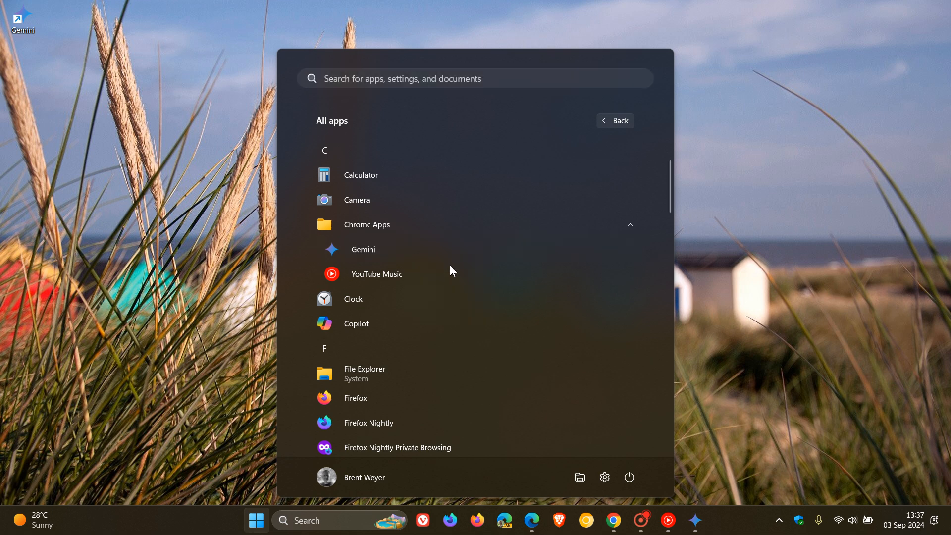
pyautogui.click(615, 121)
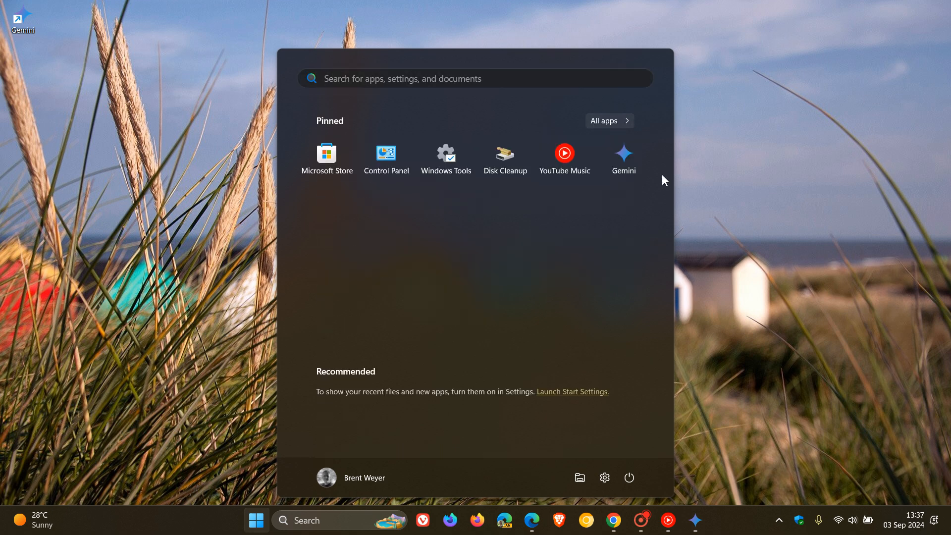
pyautogui.click(623, 154)
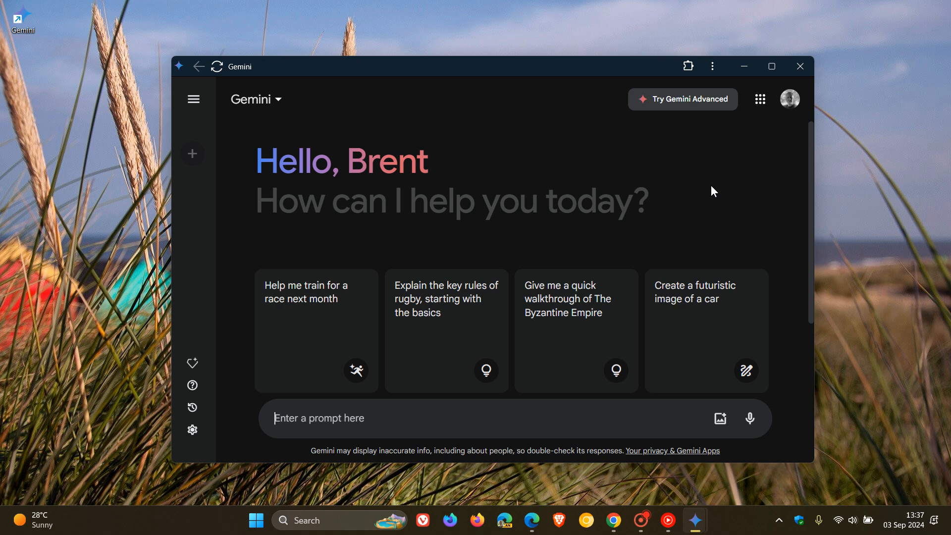
pyautogui.moveTo(800, 66)
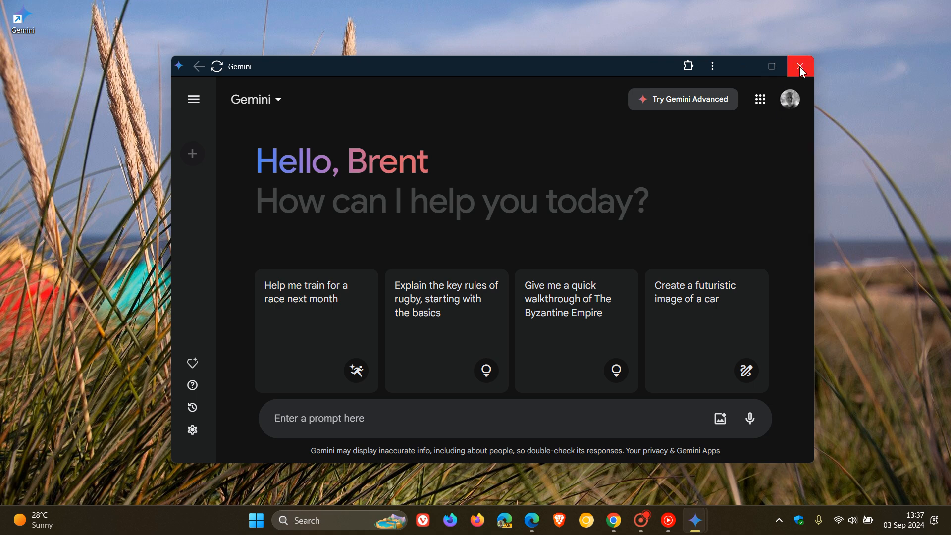
pyautogui.moveTo(800, 66)
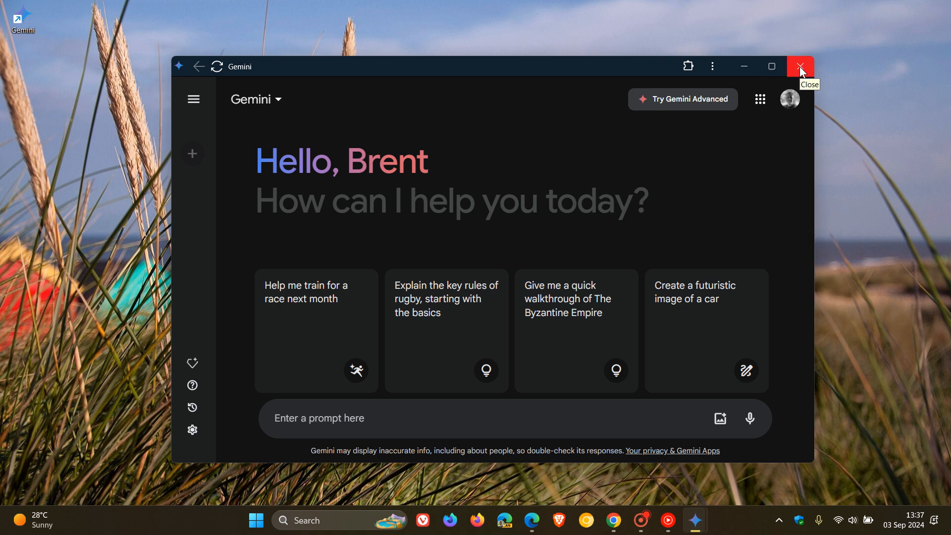
# Step: Close the Gemini app window
pyautogui.click(800, 66)
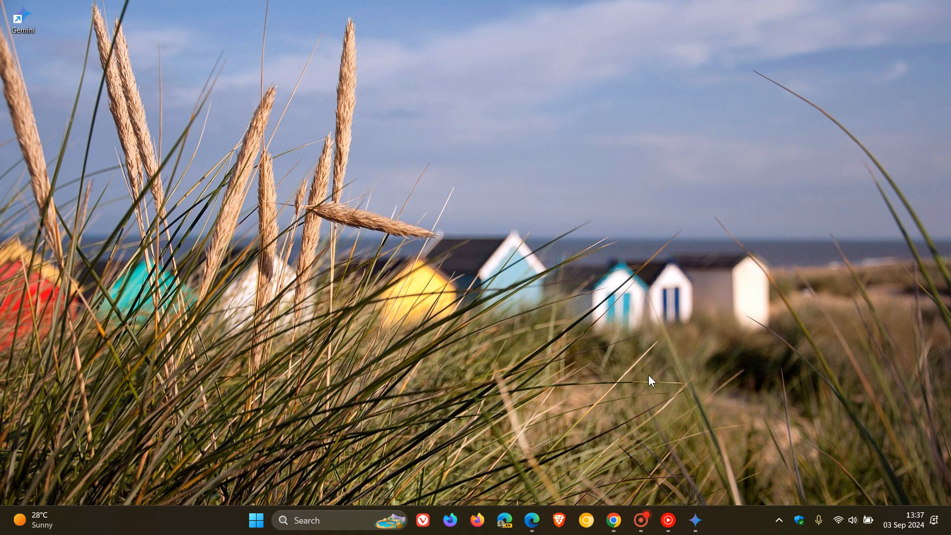
pyautogui.moveTo(617, 455)
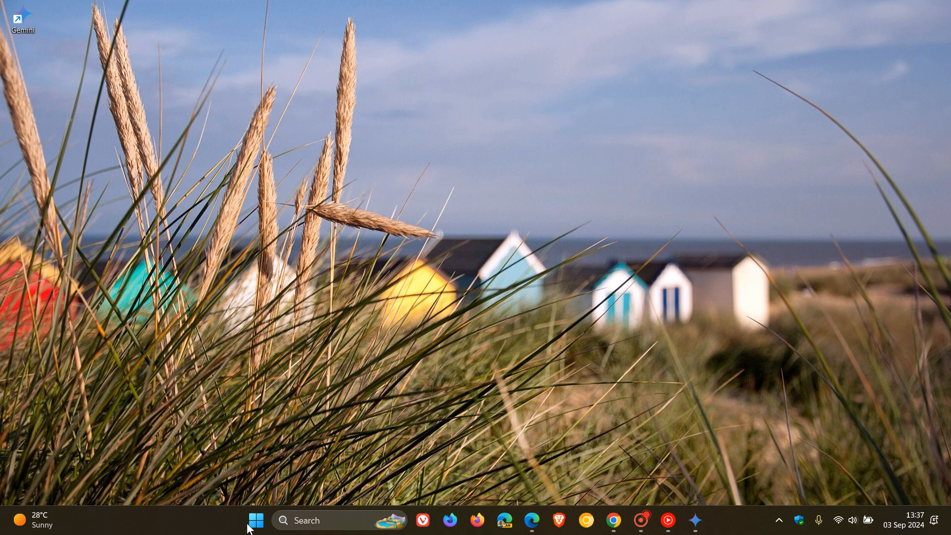
# Step: Open Start to reach Settings' Installed apps page
pyautogui.click(256, 521)
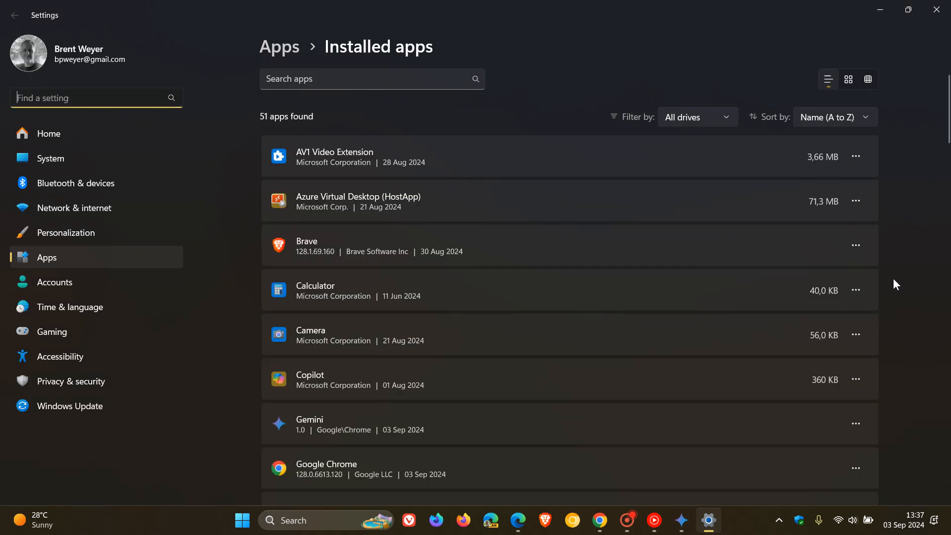
# Step: Uninstall the Gemini app from Installed apps and close Settings
pyautogui.scroll(-3)
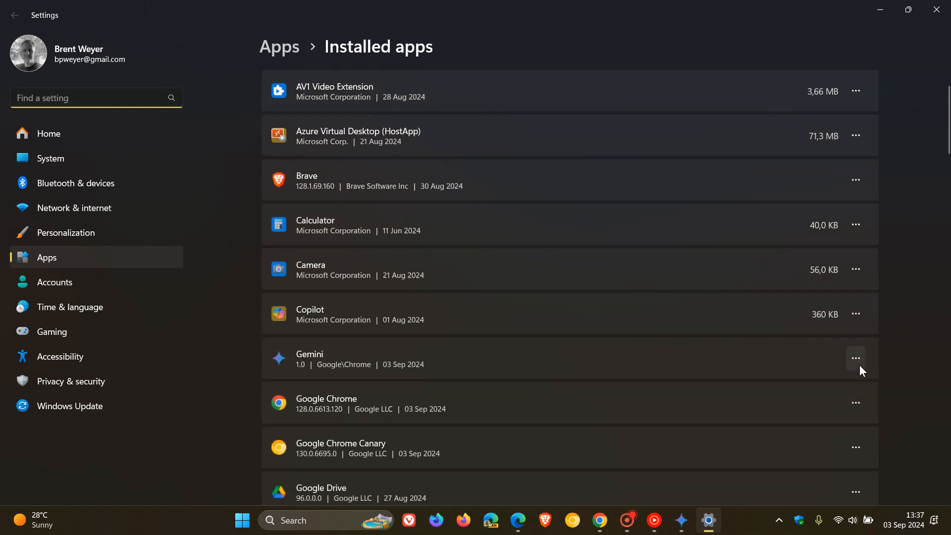
pyautogui.click(856, 357)
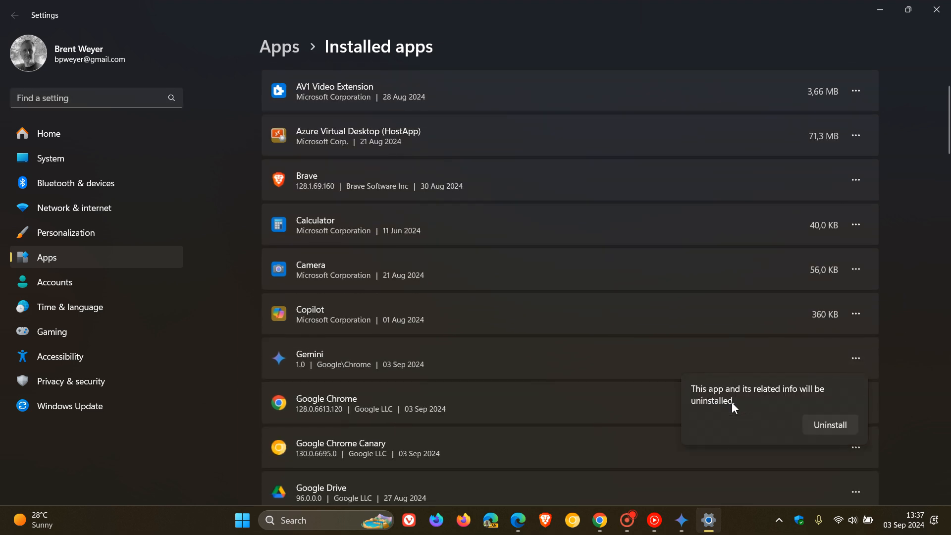
pyautogui.click(830, 425)
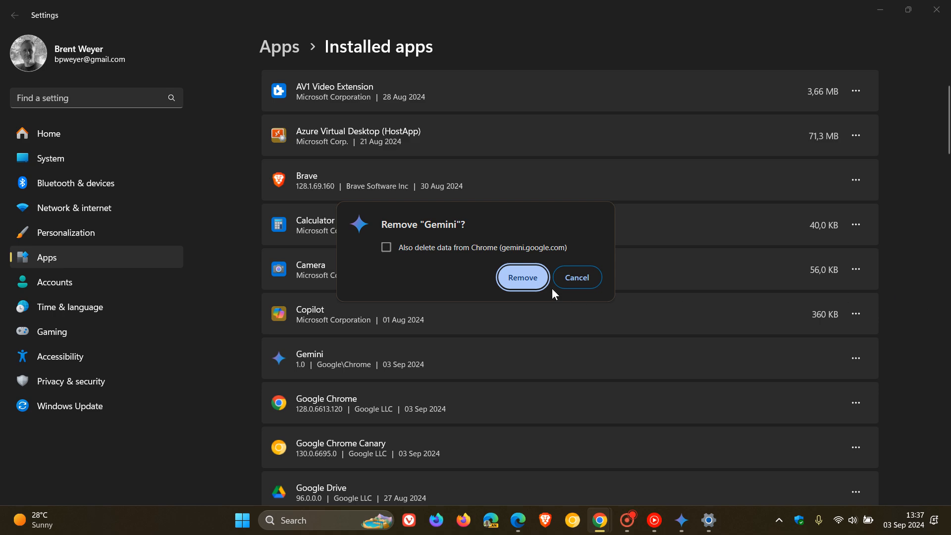
pyautogui.click(522, 278)
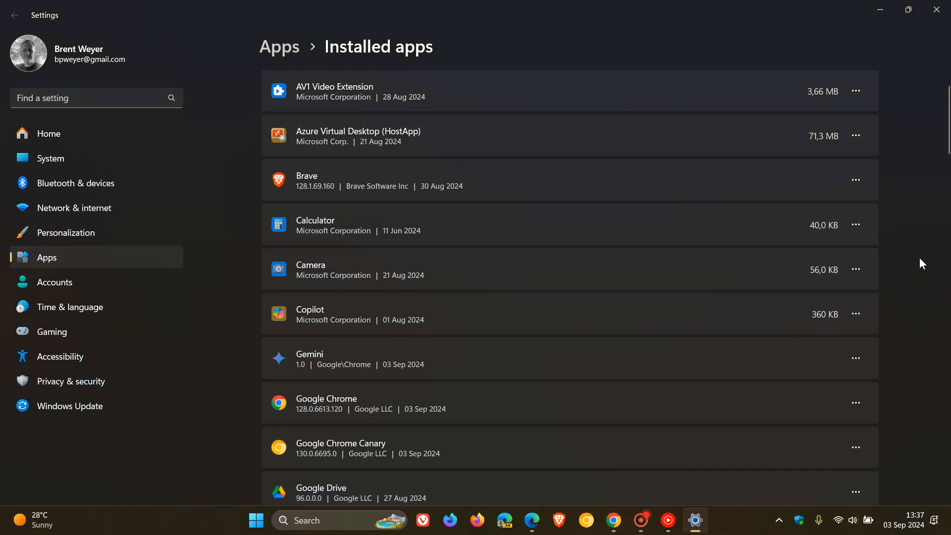
pyautogui.moveTo(905, 330)
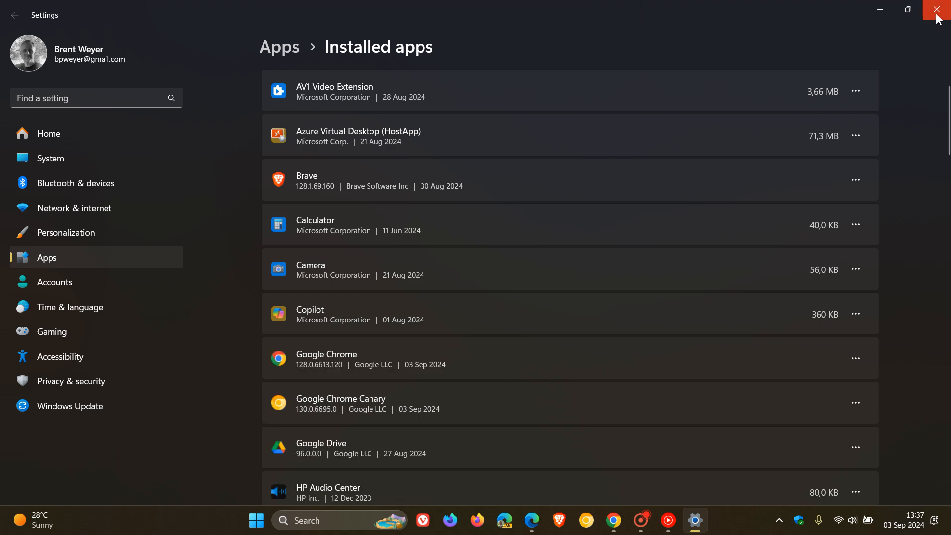
pyautogui.click(938, 10)
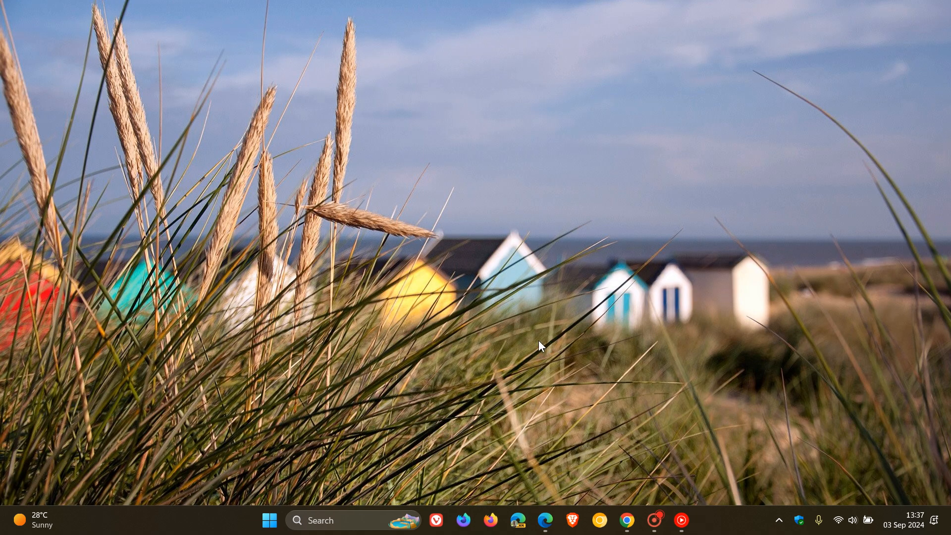
pyautogui.moveTo(579, 275)
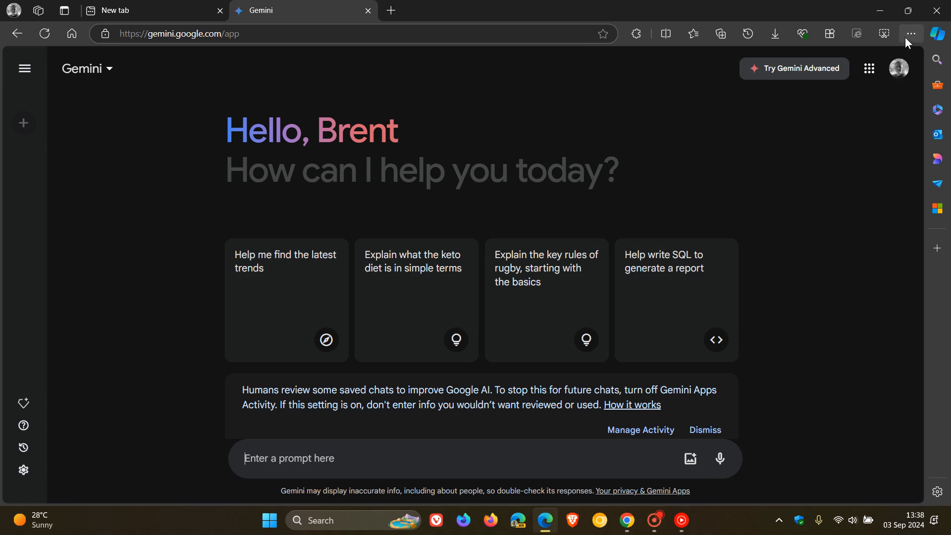
# Step: Install gemini.google.com as an app from Edge's Apps menu
pyautogui.click(908, 34)
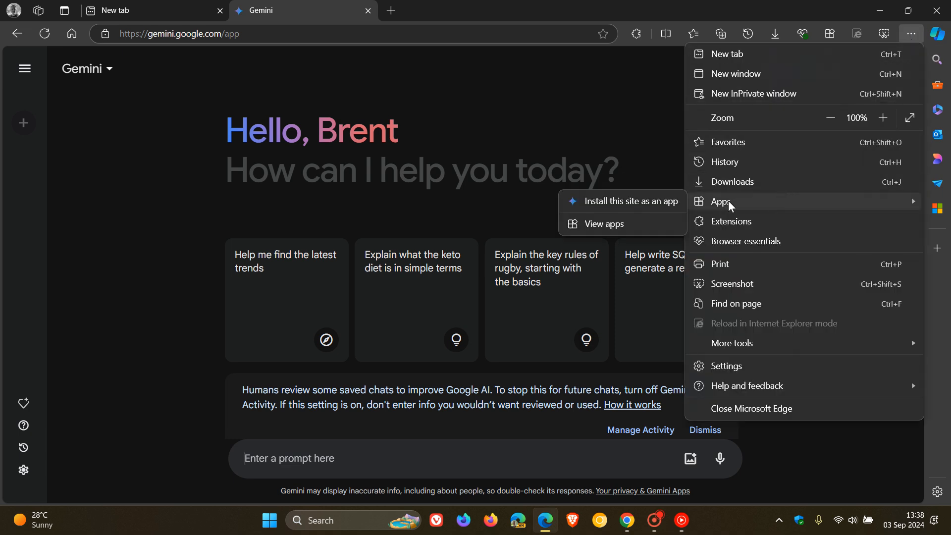
pyautogui.click(631, 201)
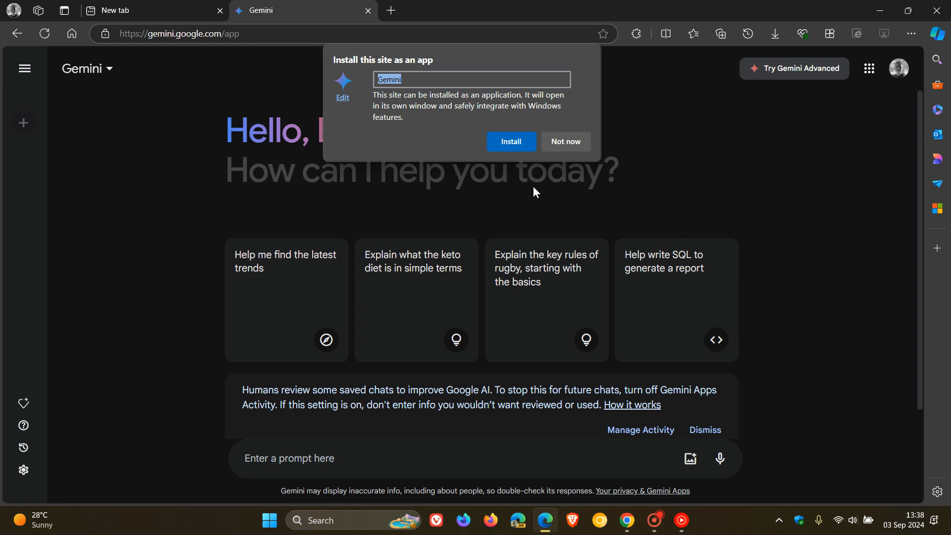
pyautogui.click(510, 141)
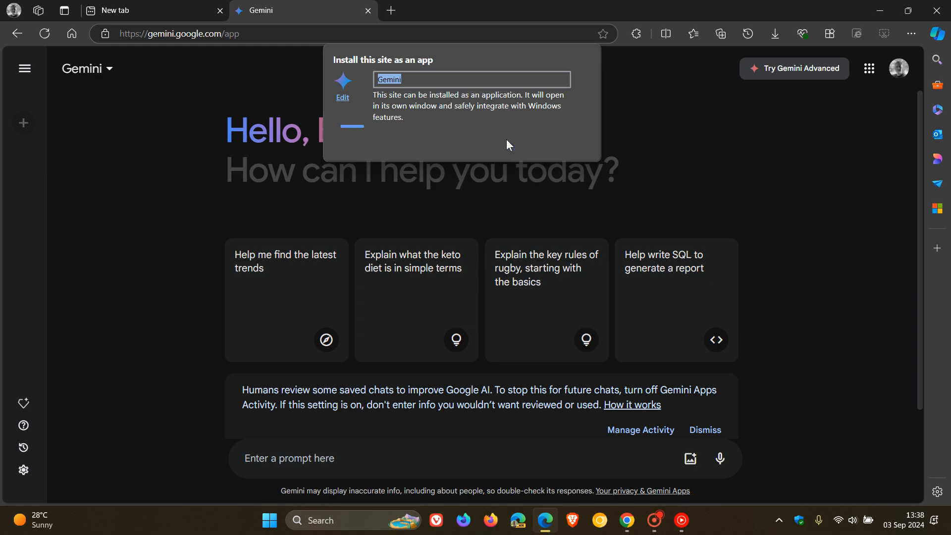
pyautogui.moveTo(811, 243)
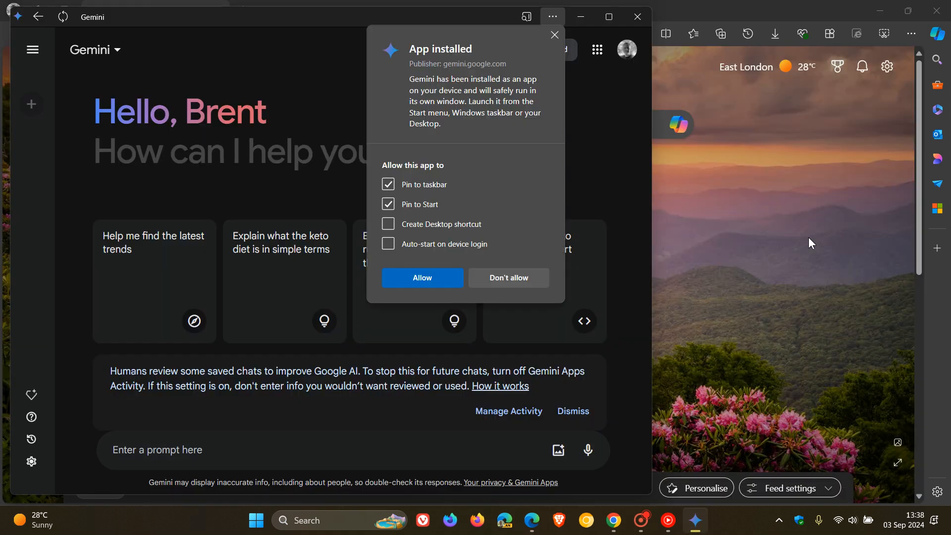
pyautogui.moveTo(406, 217)
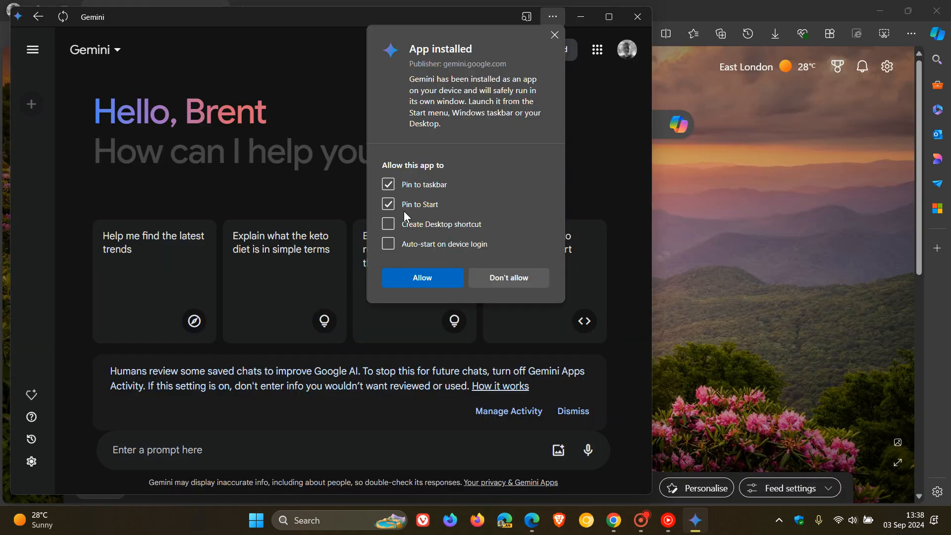
pyautogui.moveTo(425, 253)
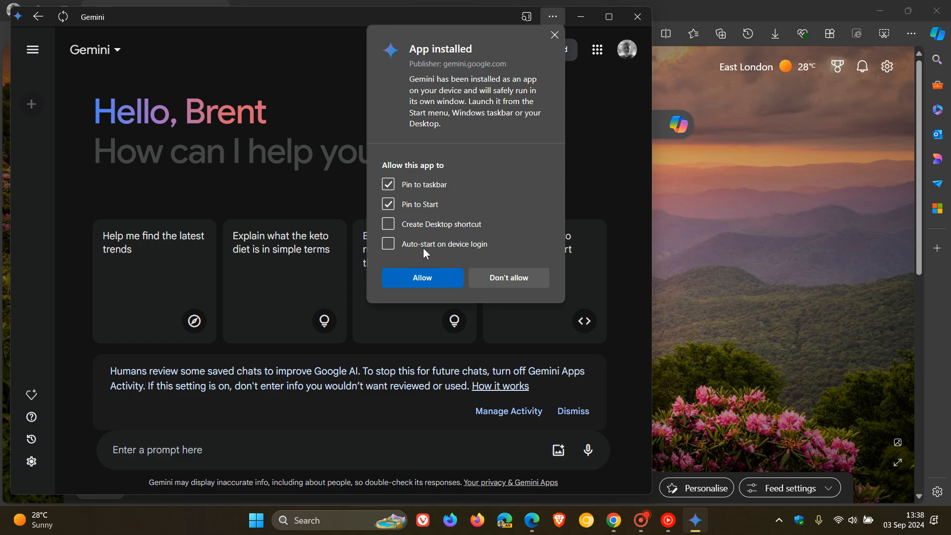
pyautogui.moveTo(422, 278)
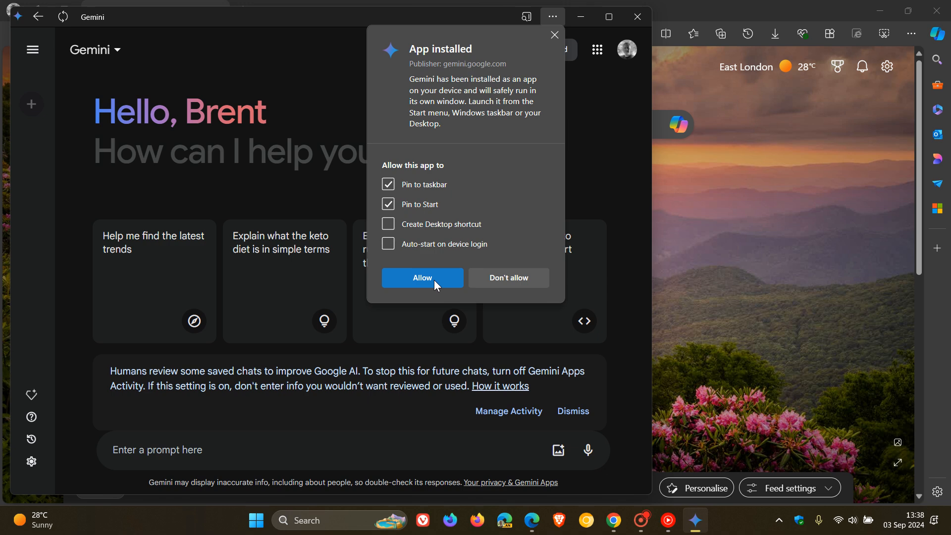
# Step: Allow the Gemini app to be pinned to both the taskbar and Start
pyautogui.click(421, 278)
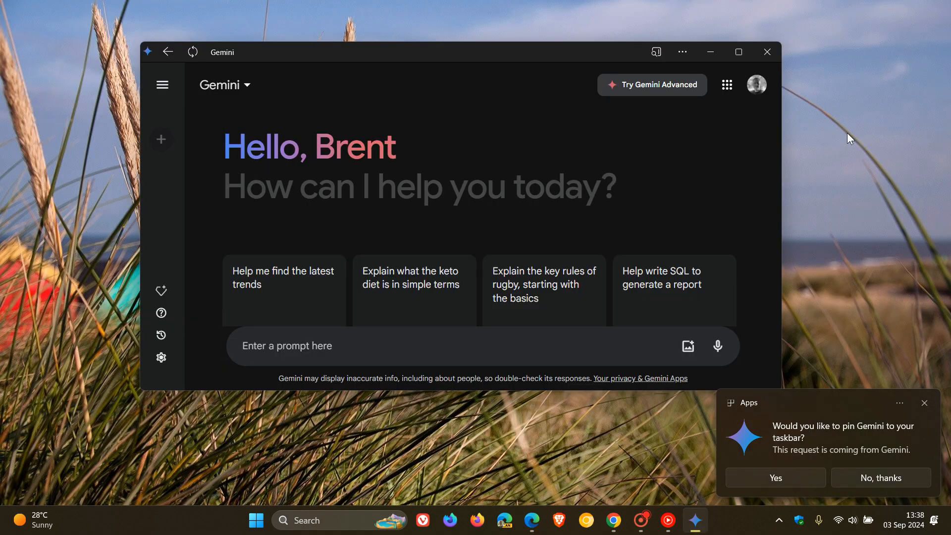
pyautogui.moveTo(814, 224)
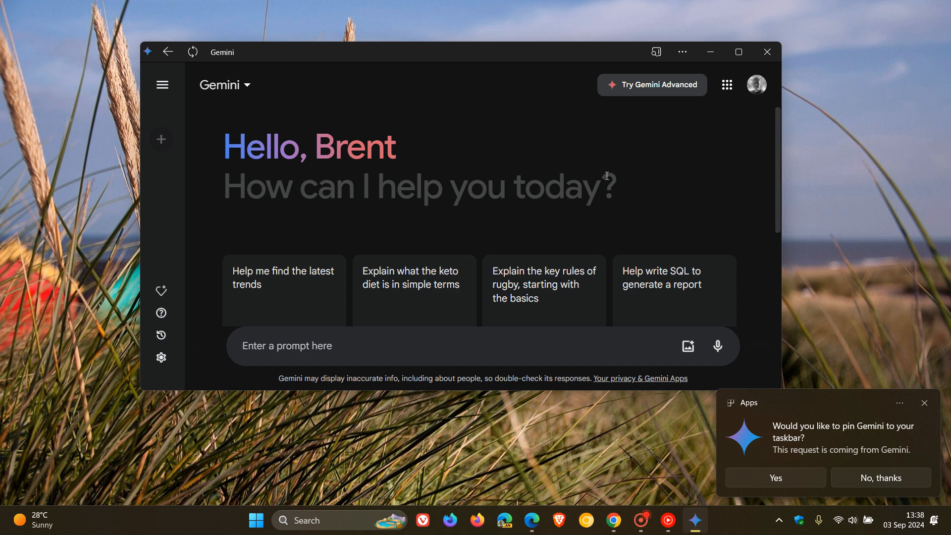
# Step: Dismiss Gemini's pin-to-taskbar notification and put the app window away
pyautogui.click(880, 478)
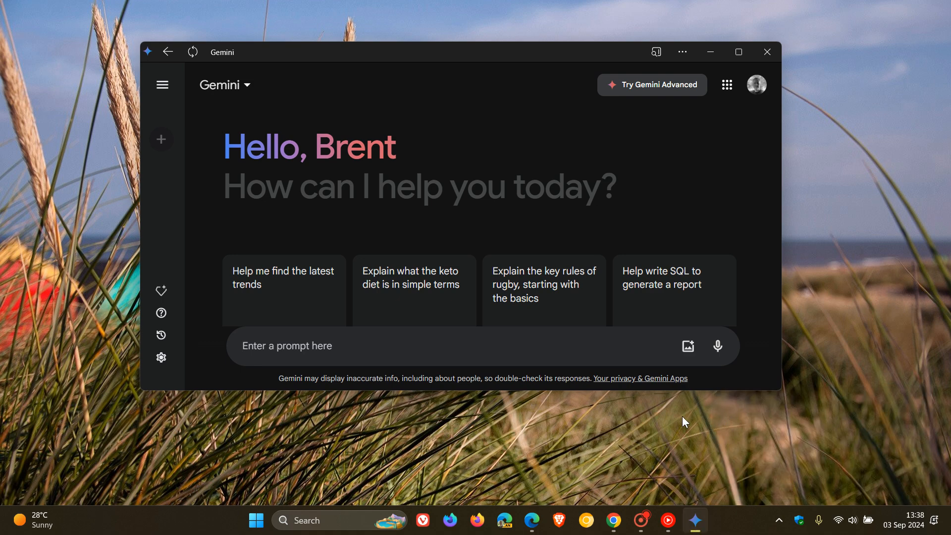
pyautogui.click(255, 521)
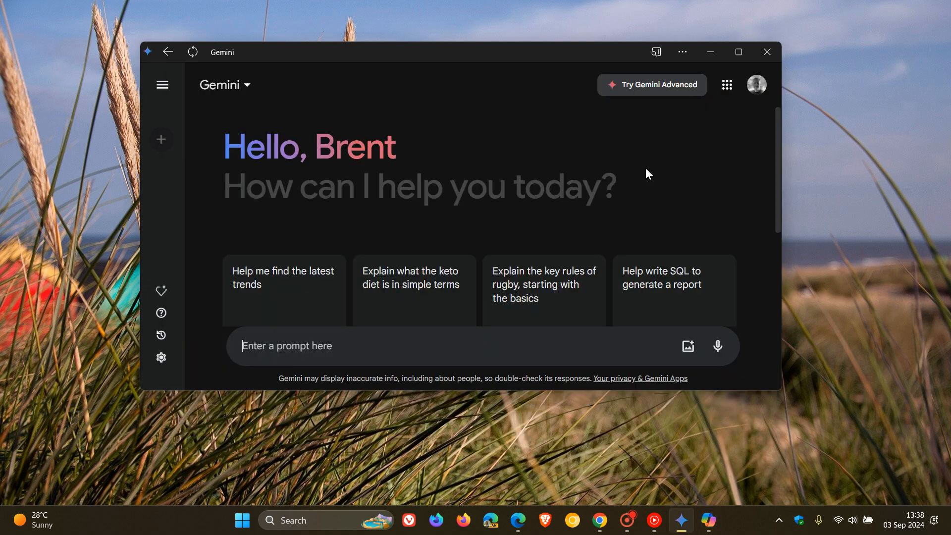
pyautogui.moveTo(690, 188)
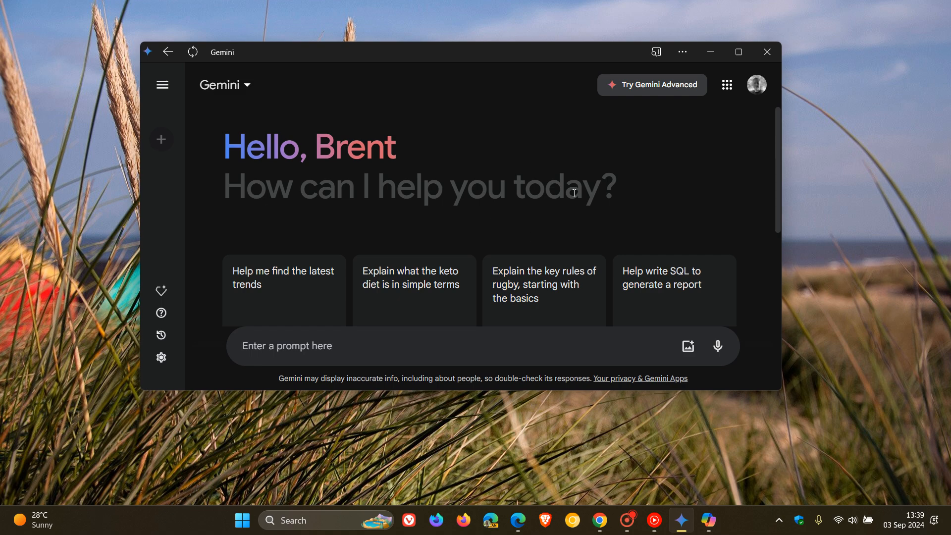
pyautogui.moveTo(532, 193)
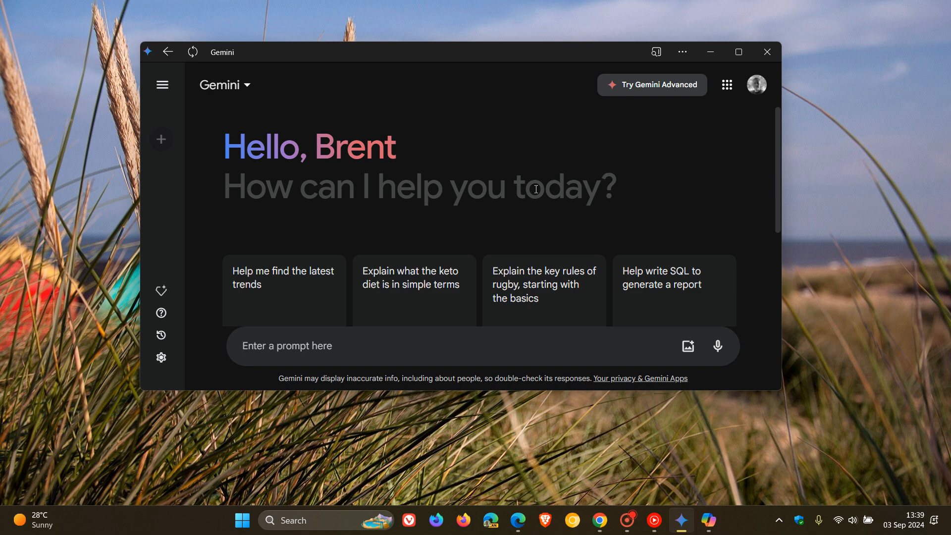
pyautogui.moveTo(674, 82)
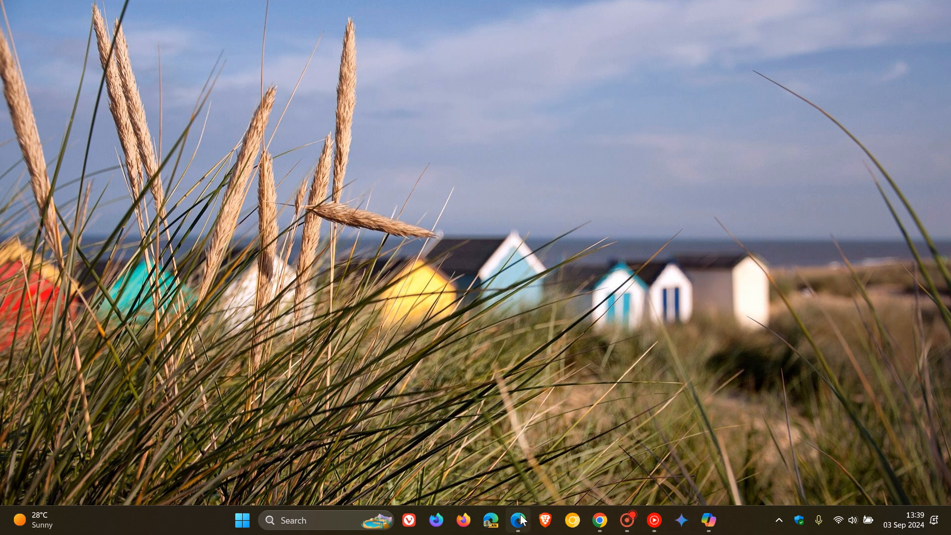
# Step: Scroll Start's All apps list to find Gemini marked as New
pyautogui.click(518, 520)
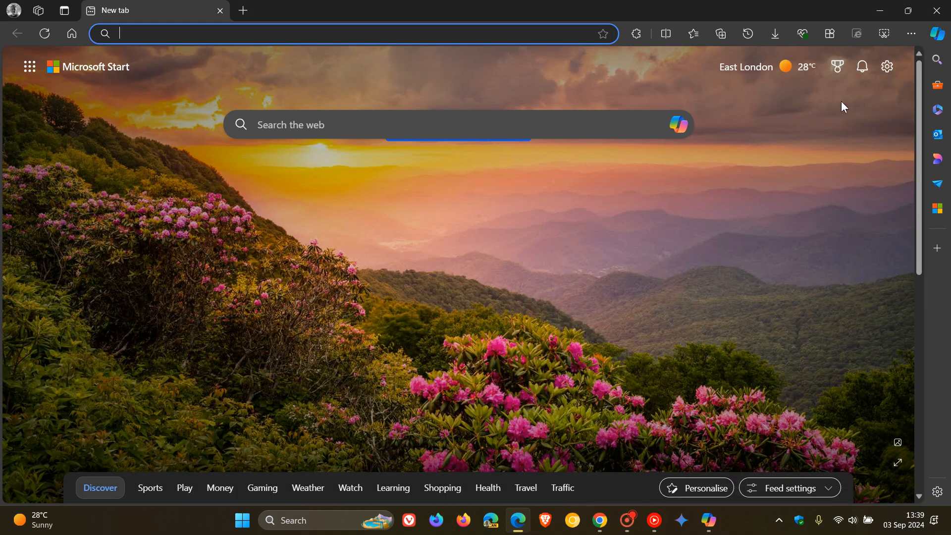
pyautogui.click(242, 520)
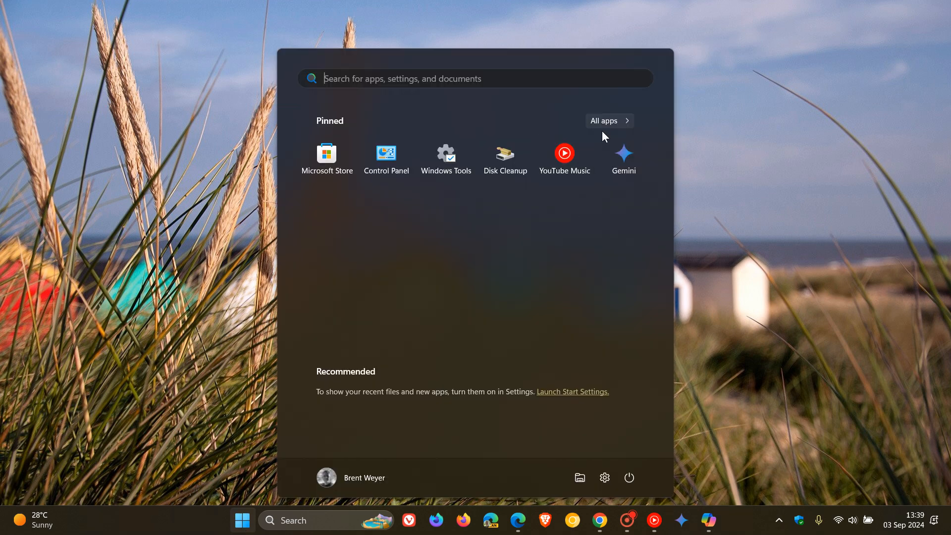
pyautogui.click(609, 121)
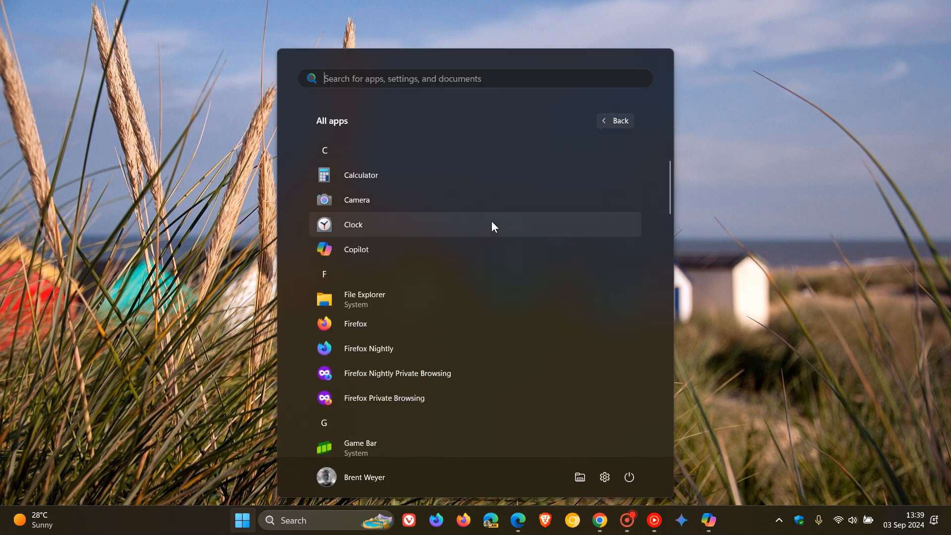
pyautogui.scroll(-3)
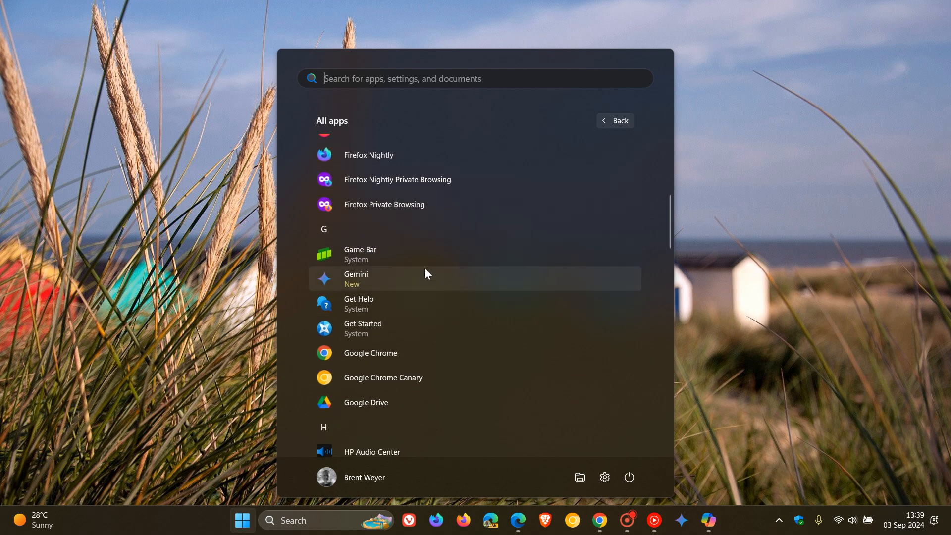